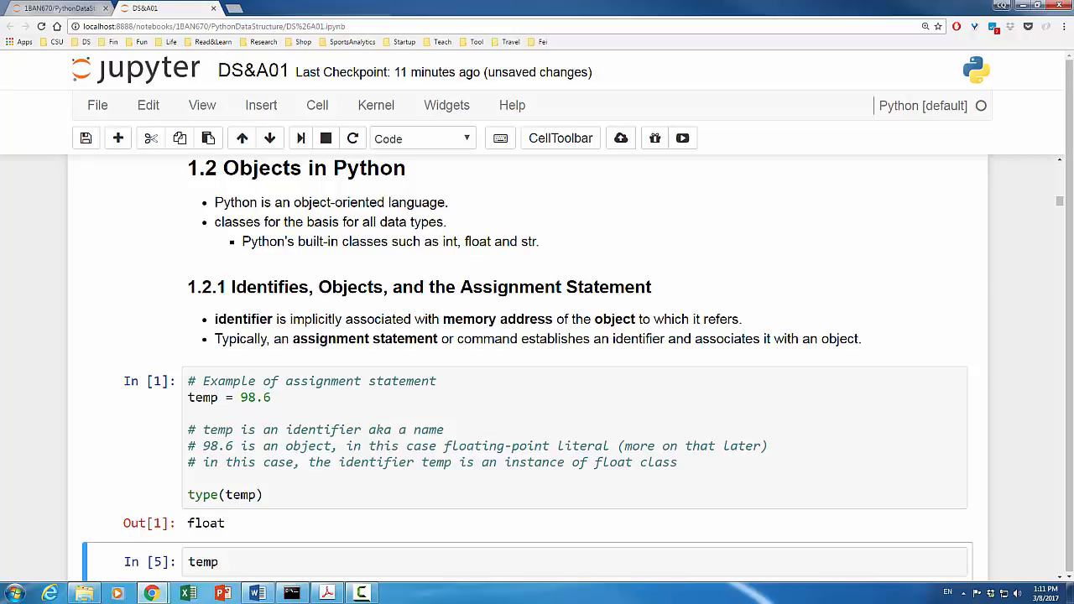
Run the case-sensitivity cell, raising NameError for Temp and SyntaxError for 8temp.
scroll(down, 3)
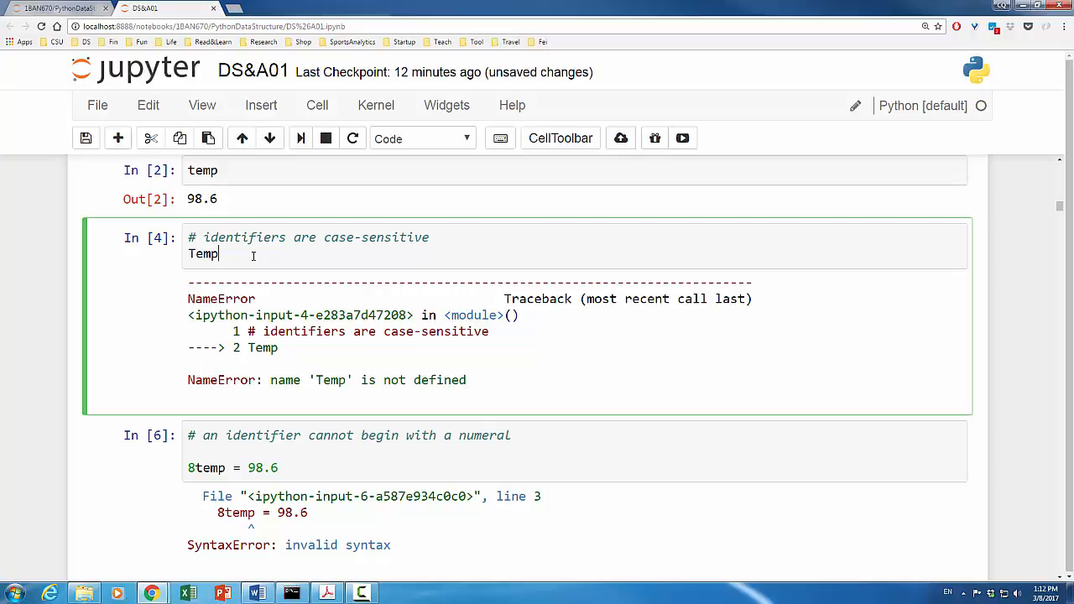
mouse_move(270, 138)
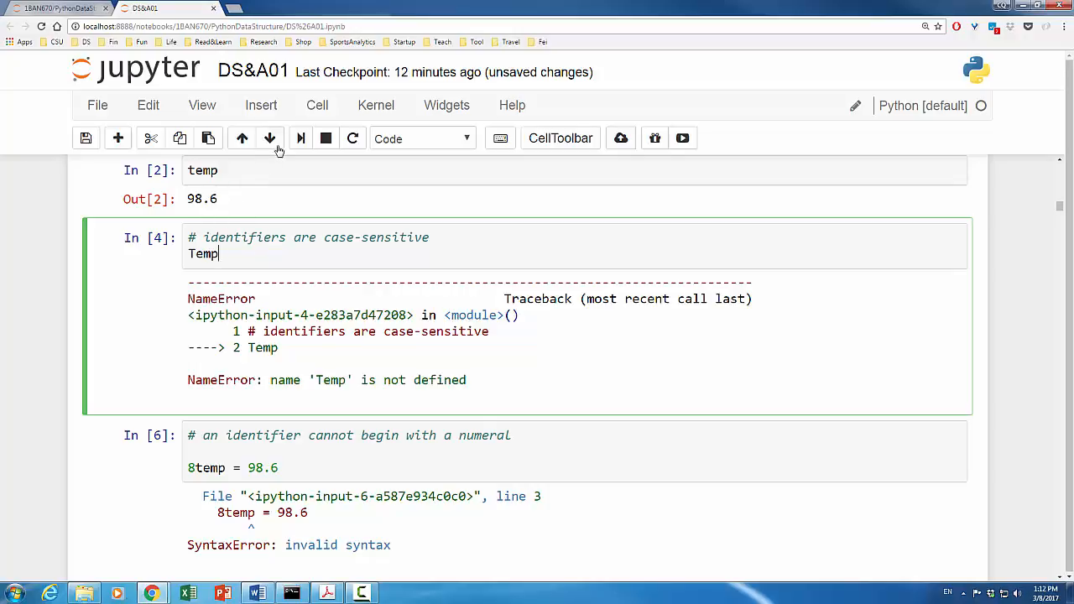
mouse_move(299, 138)
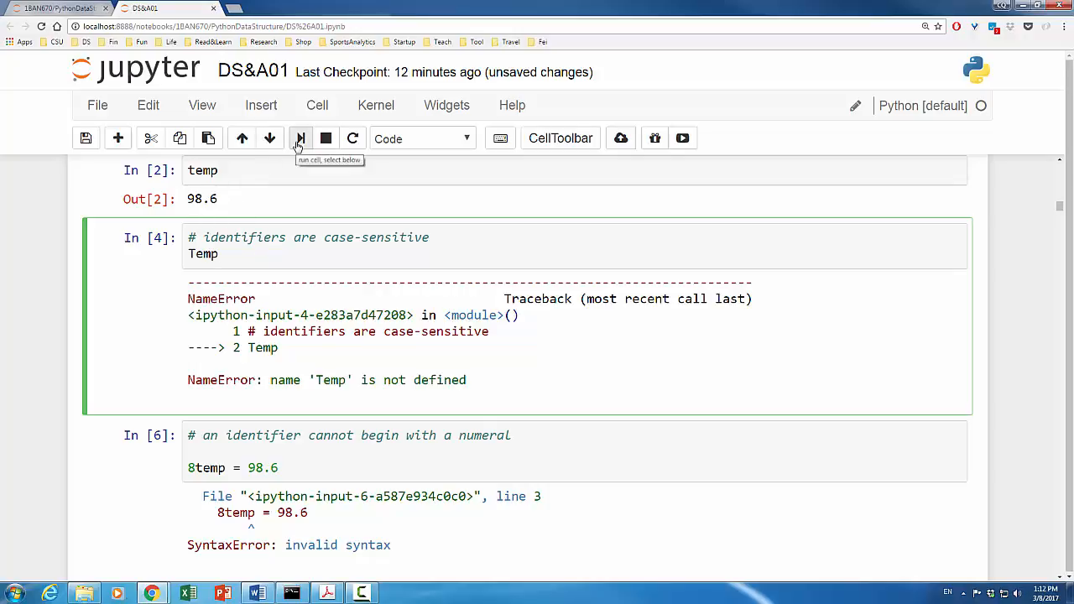
click(301, 138)
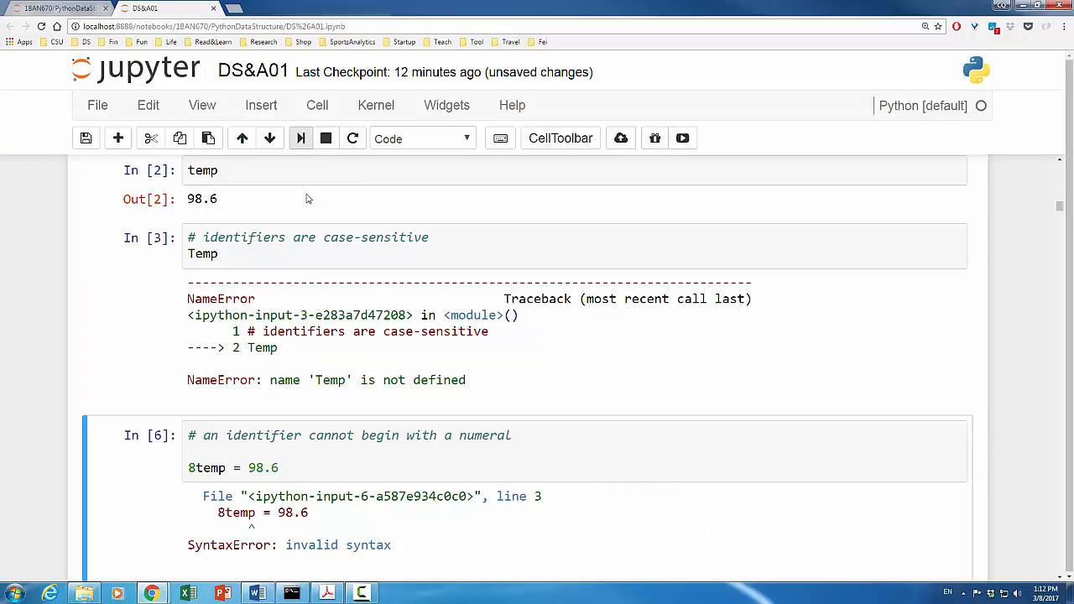
mouse_move(292, 302)
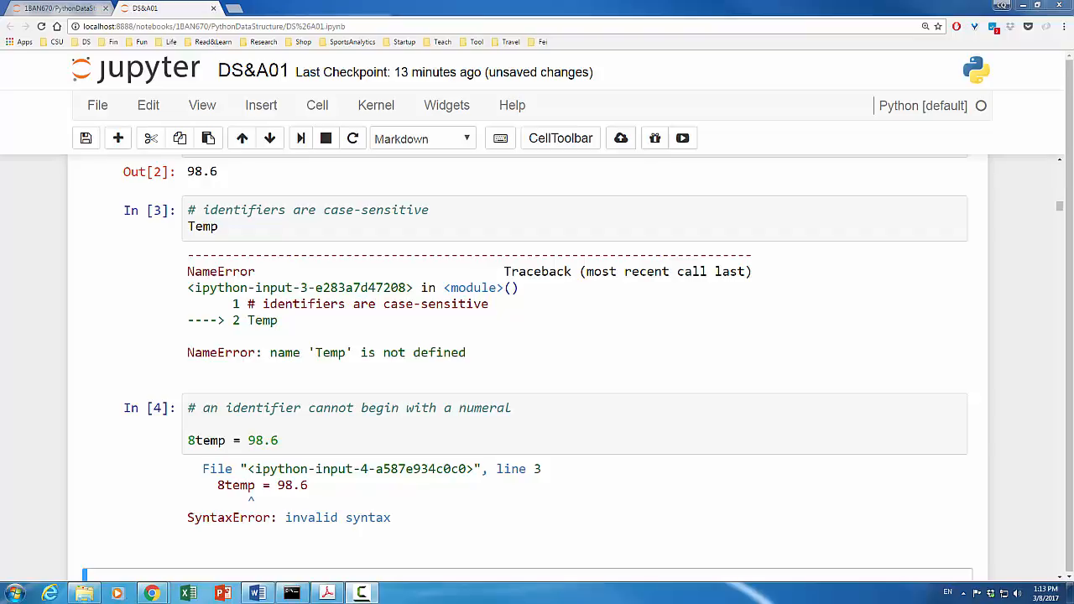
scroll(down, 3)
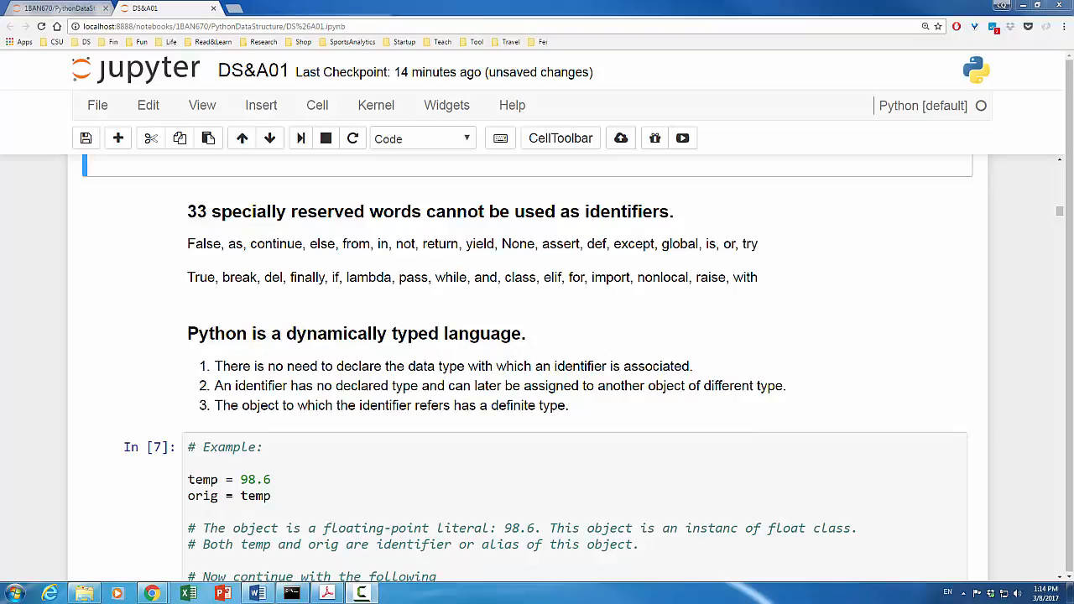
click(84, 137)
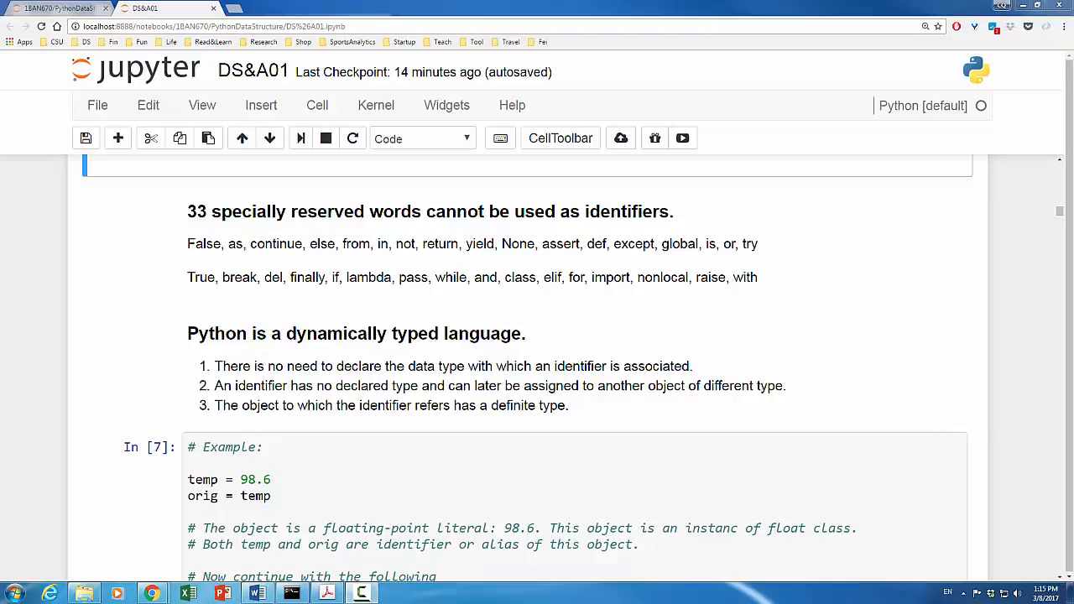
scroll(down, 3)
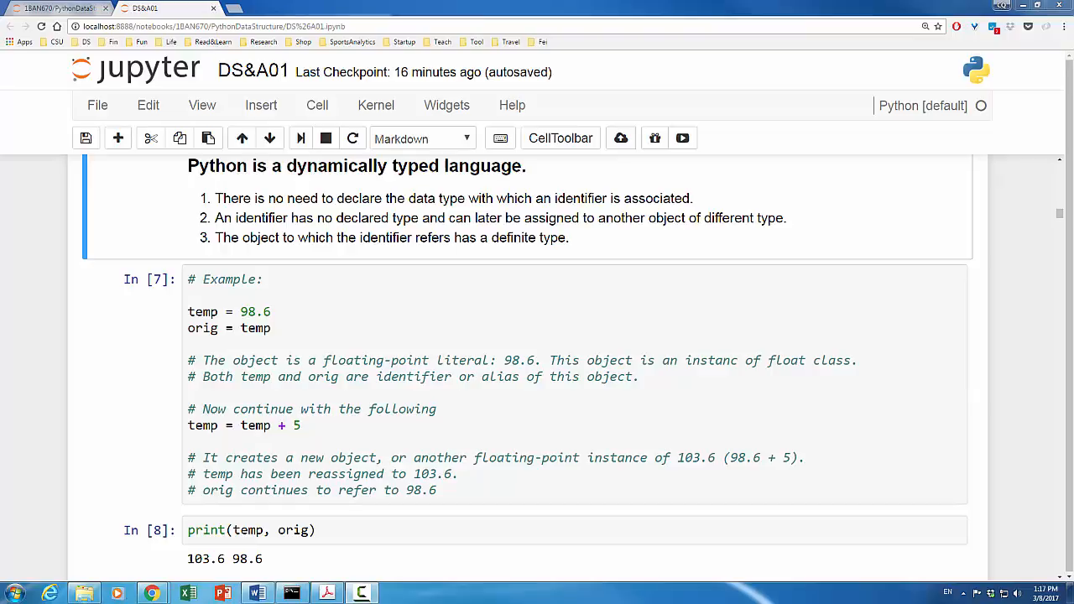
Run the print(temp, orig) cell, outputting 103.6 98.6 after reassigning temp.
click(301, 138)
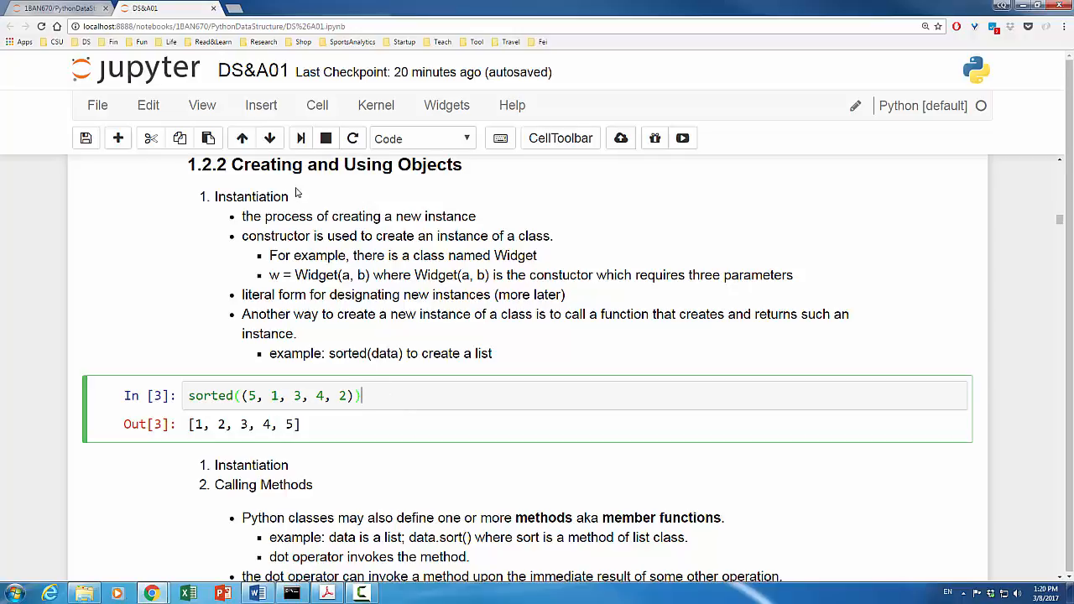
Run the sorted((5, 1, 3, 4, 2)) cell, returning [1, 2, 3, 4, 5].
click(301, 138)
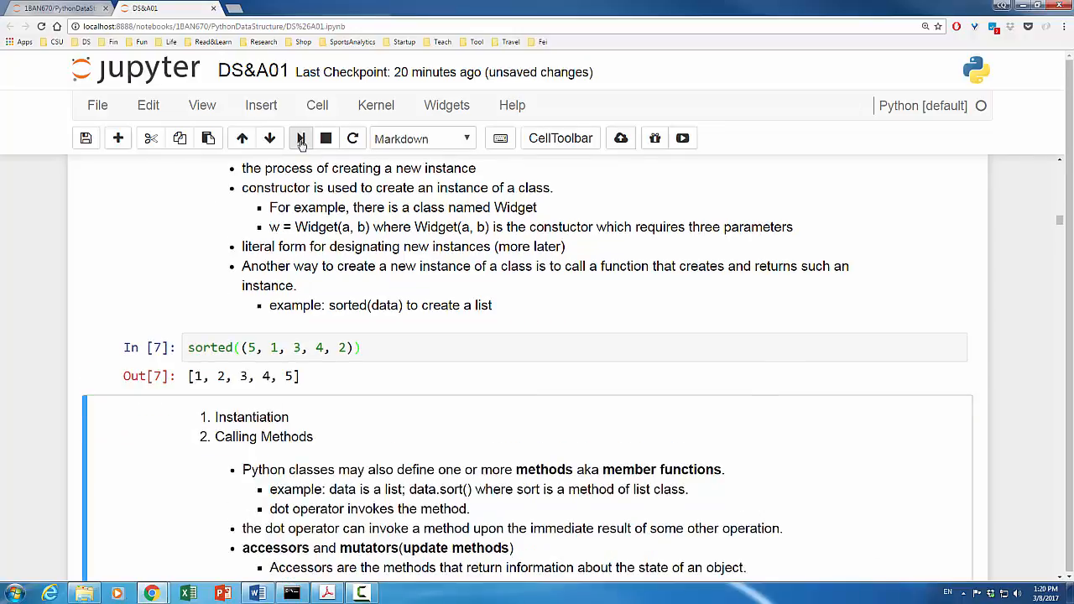